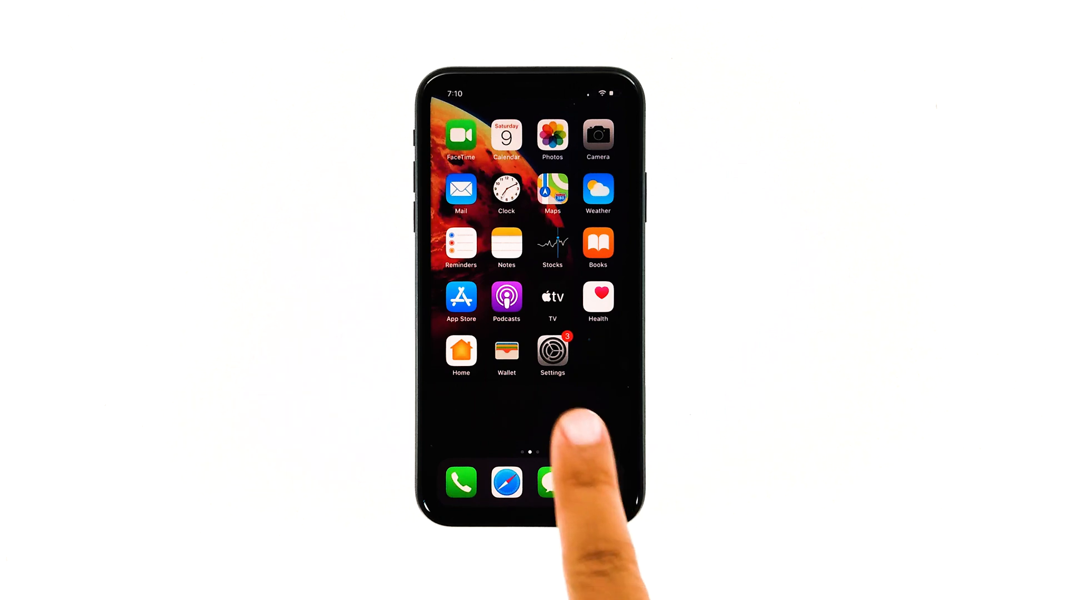
Turn Wi-Fi off and back on from the Wi-Fi page in Settings
left_click(553, 354)
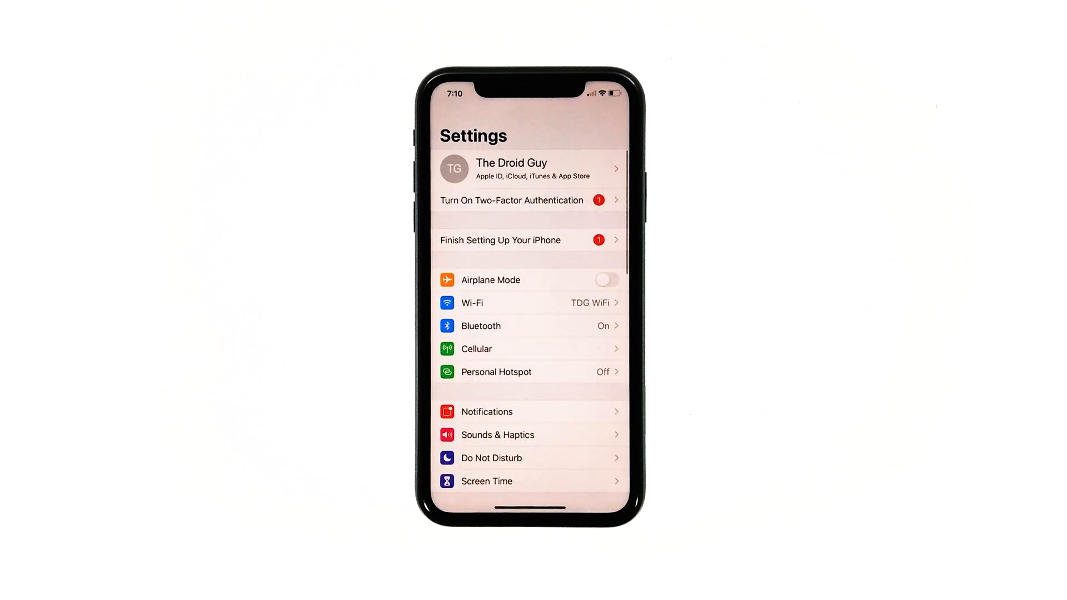
left_click(477, 303)
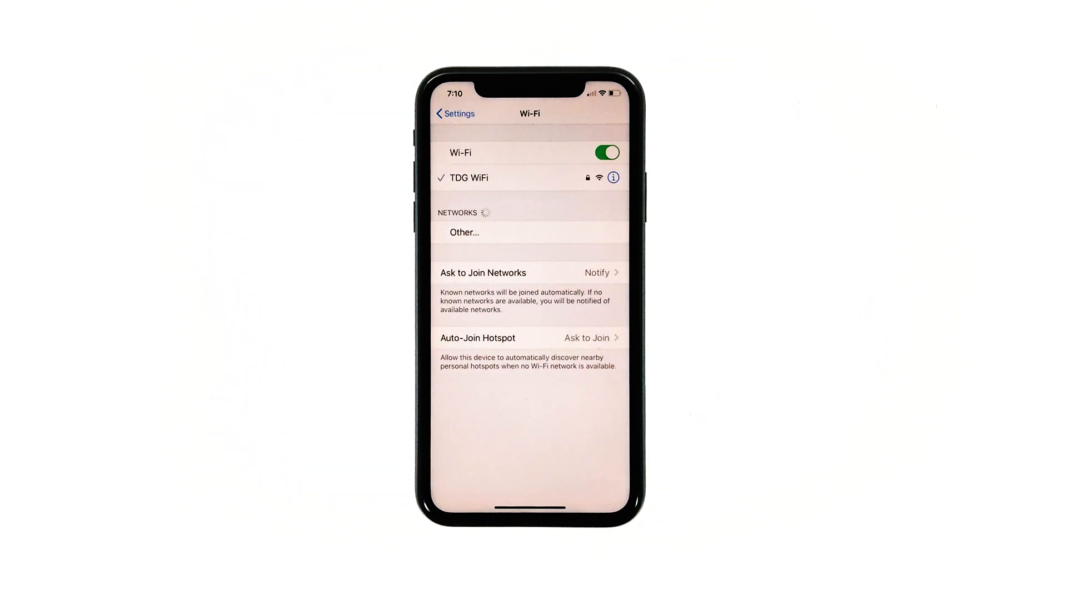
left_click(605, 152)
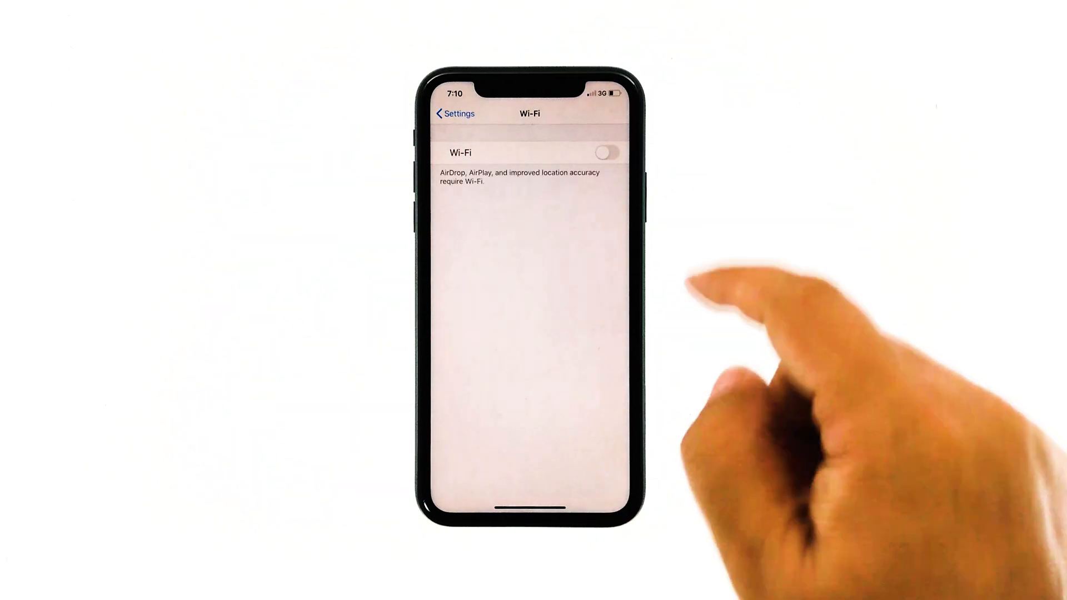
left_click(604, 152)
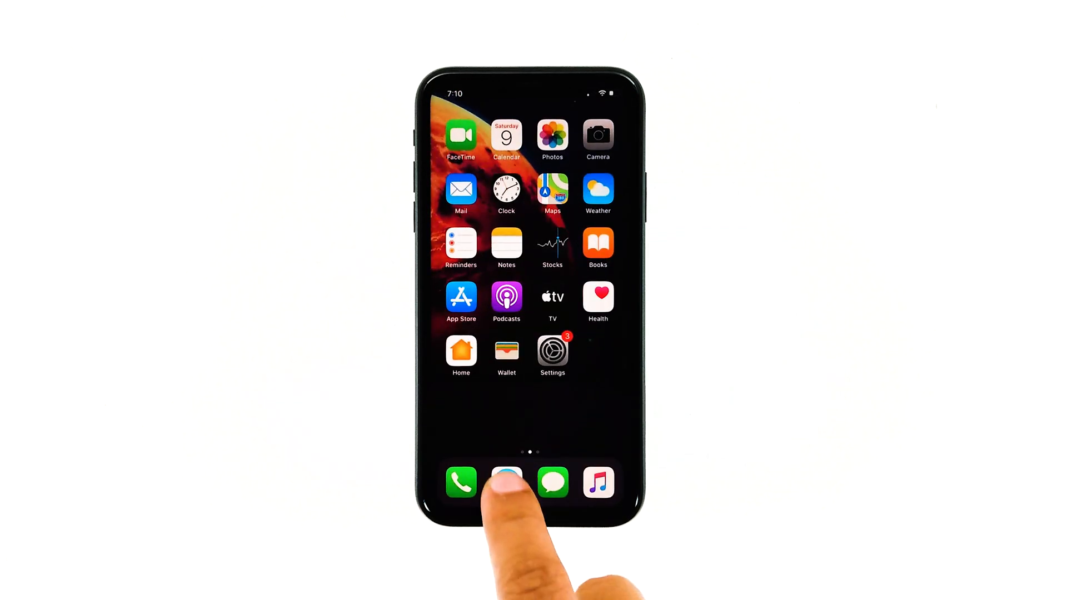
left_click(506, 483)
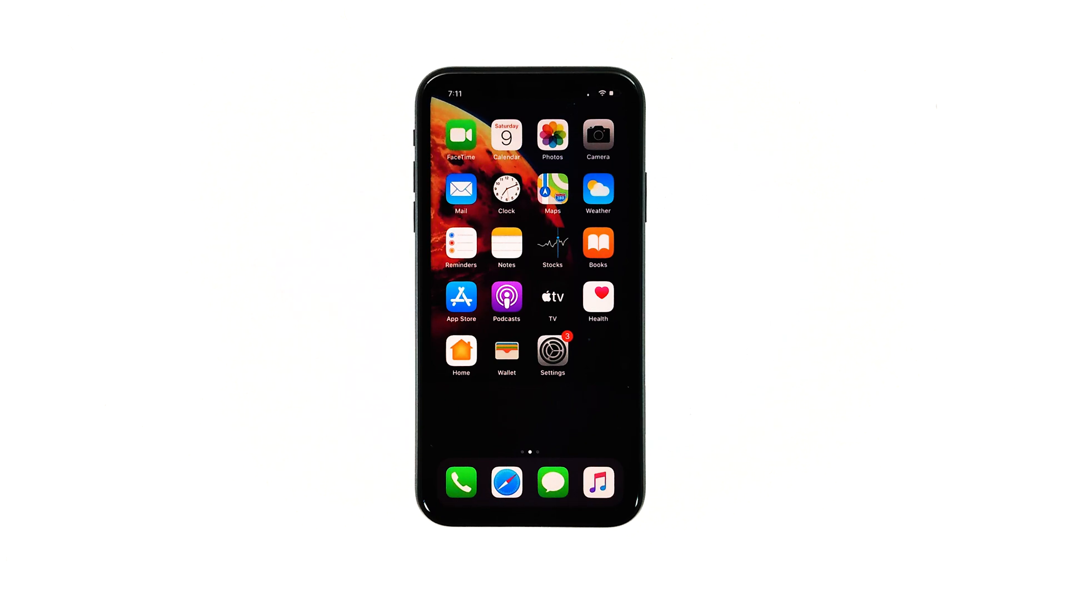
Choose Erase All Content and Settings from General's Reset page
left_click(552, 354)
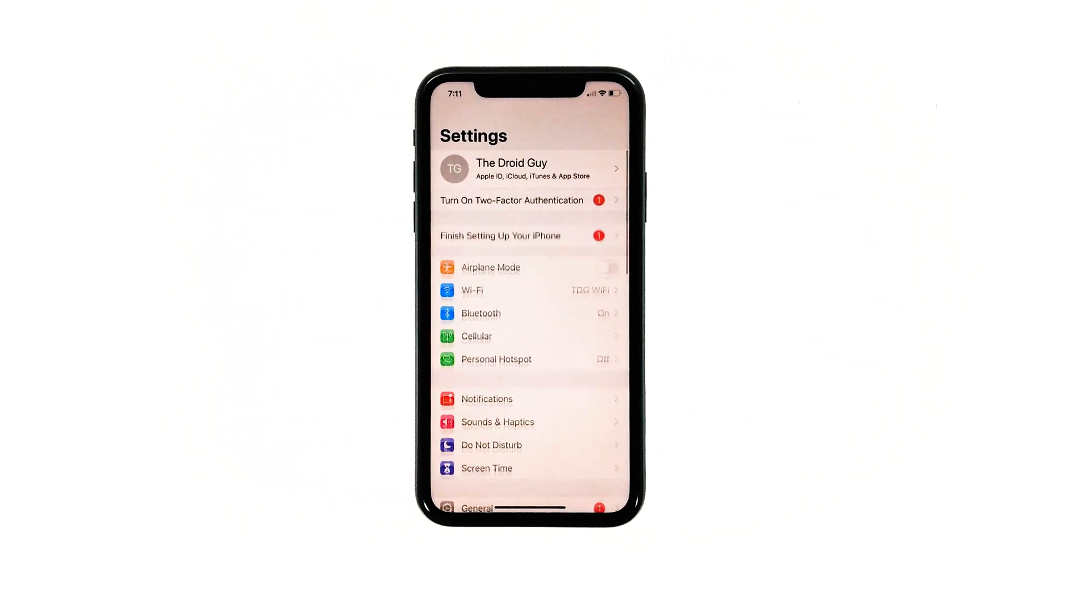
scroll("down", 3)
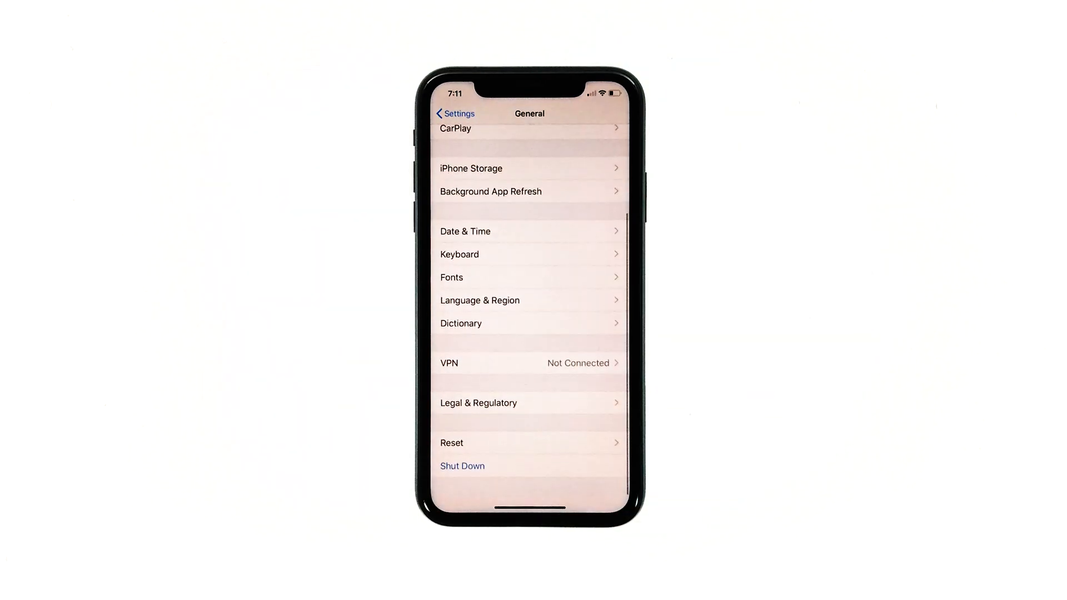
left_click(451, 443)
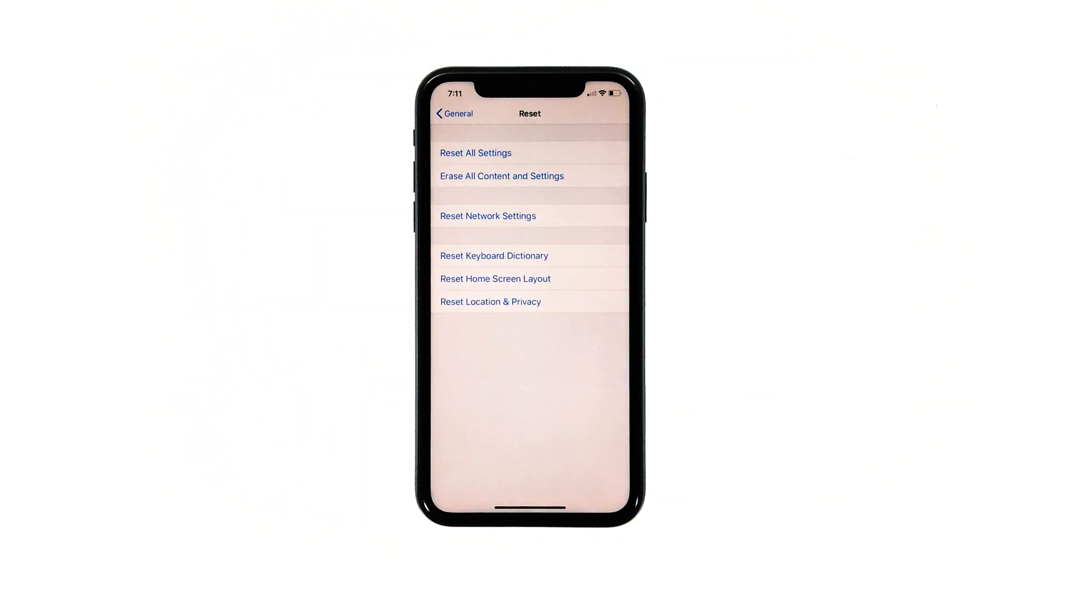
left_click(501, 176)
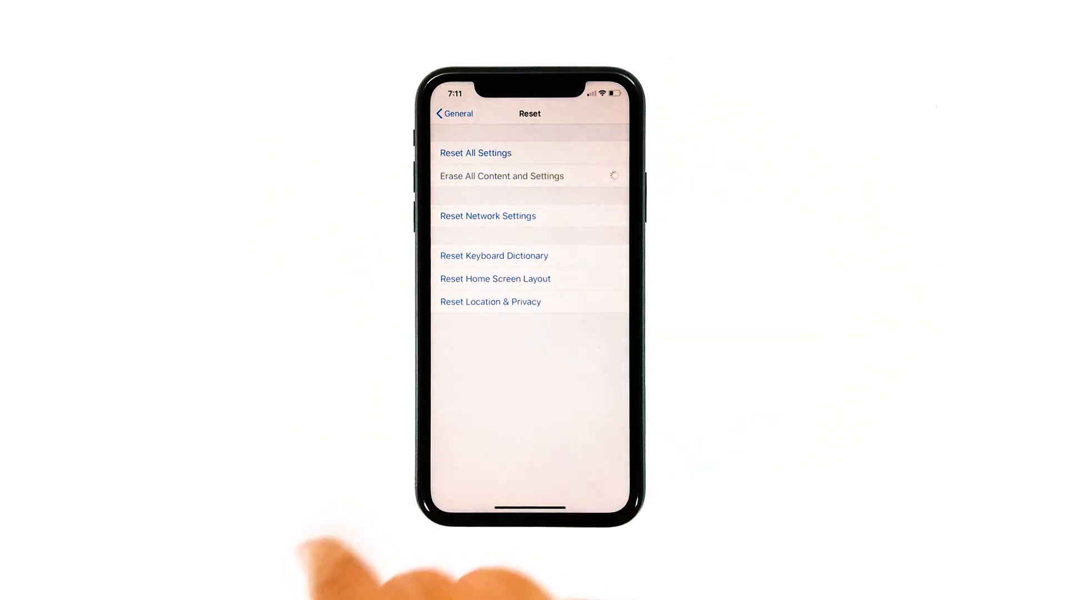
Choose Erase Now without an iCloud backup, enter the passcode, and tap Erase iPhone
left_click(501, 176)
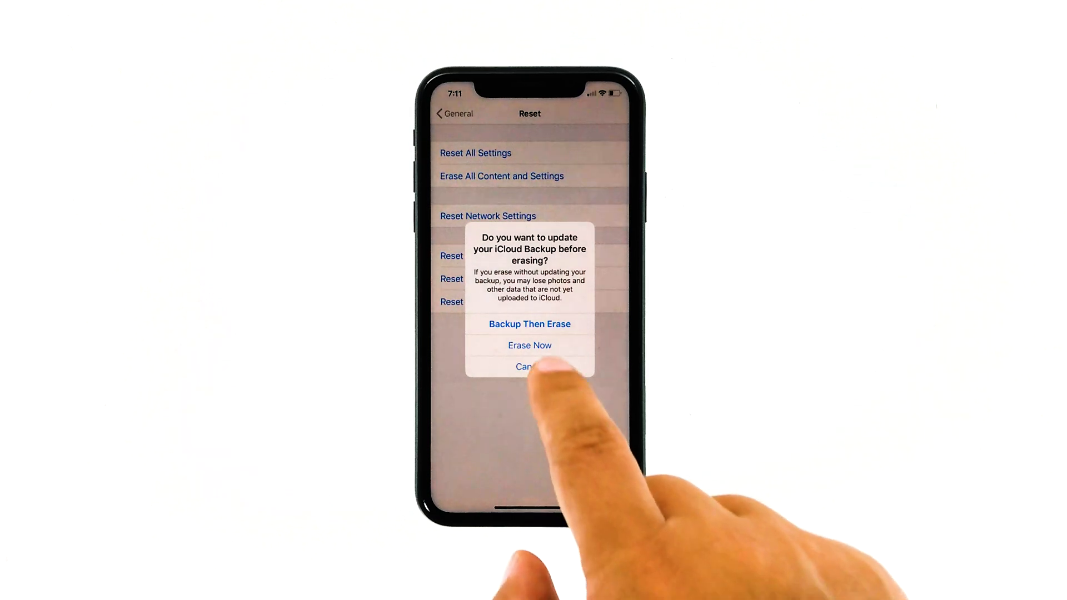
left_click(528, 345)
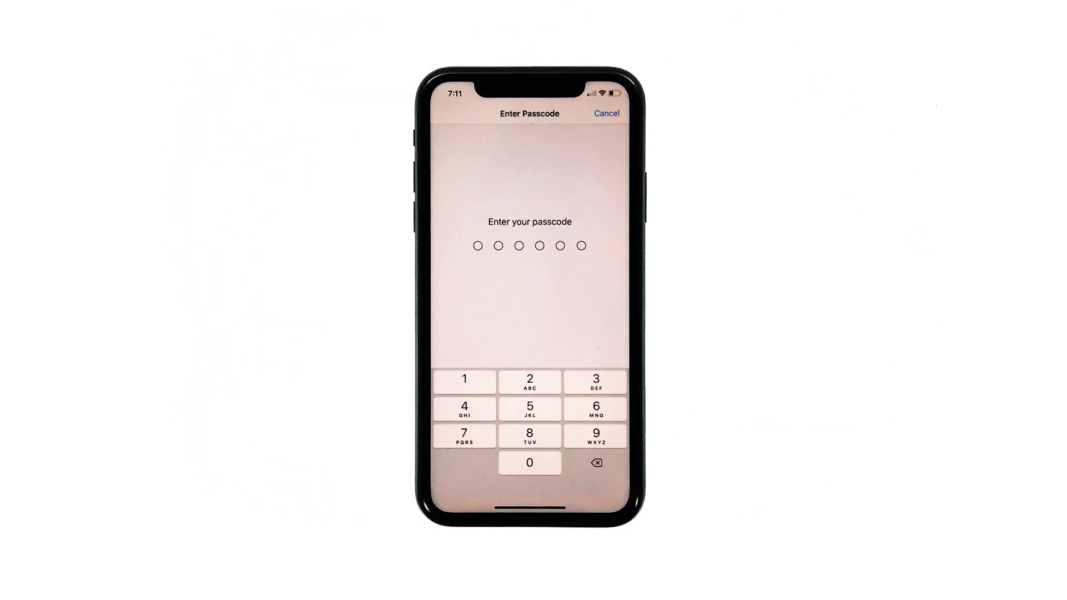
left_click(464, 380)
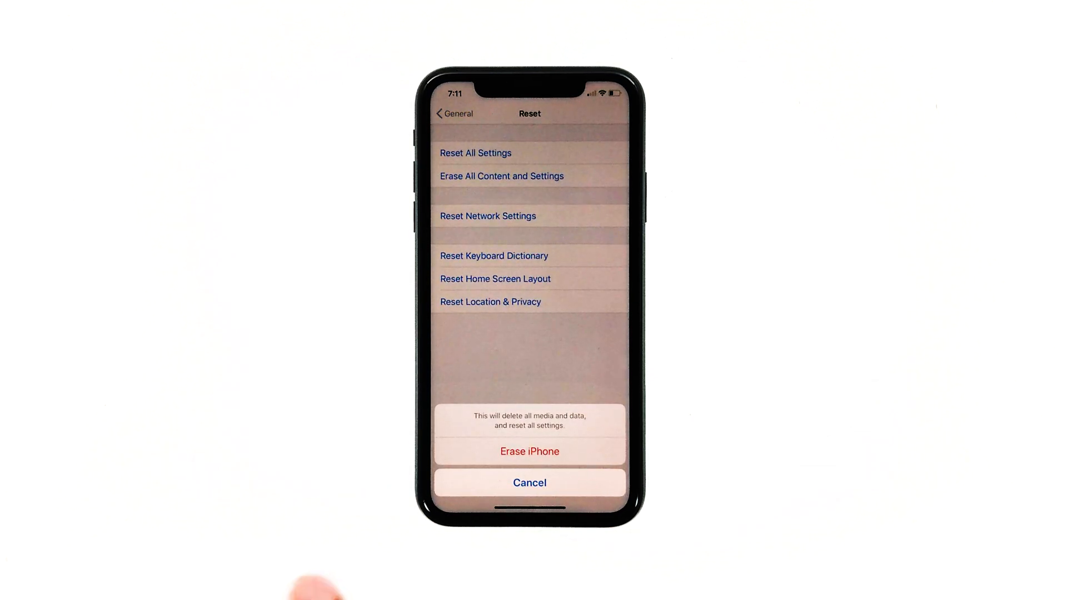
left_click(529, 451)
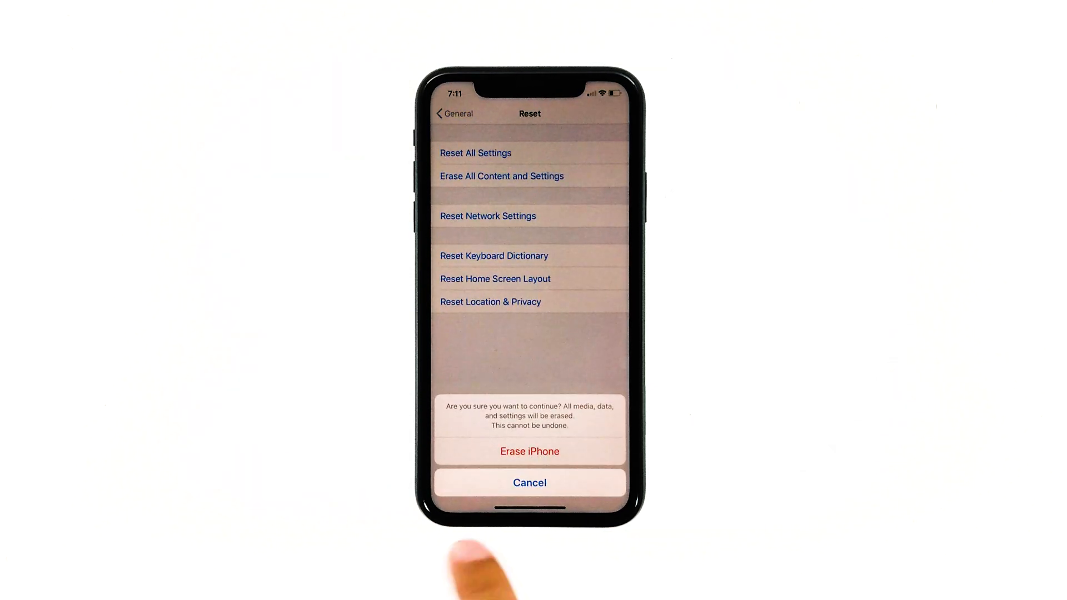
Give the final Erase iPhone confirmation and return to the default Home Screen
left_click(530, 452)
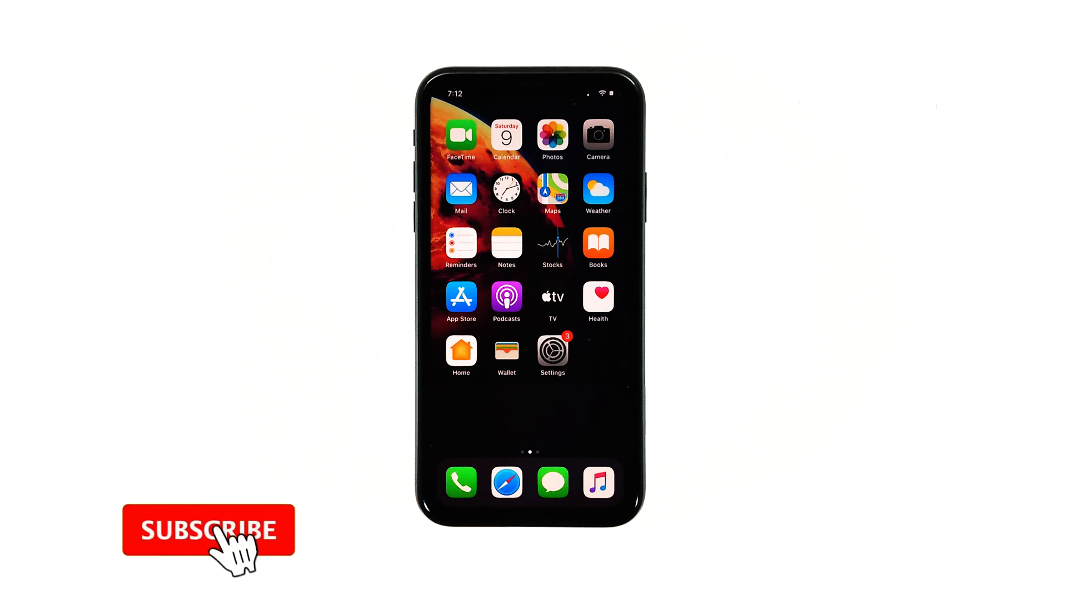
left_click(207, 530)
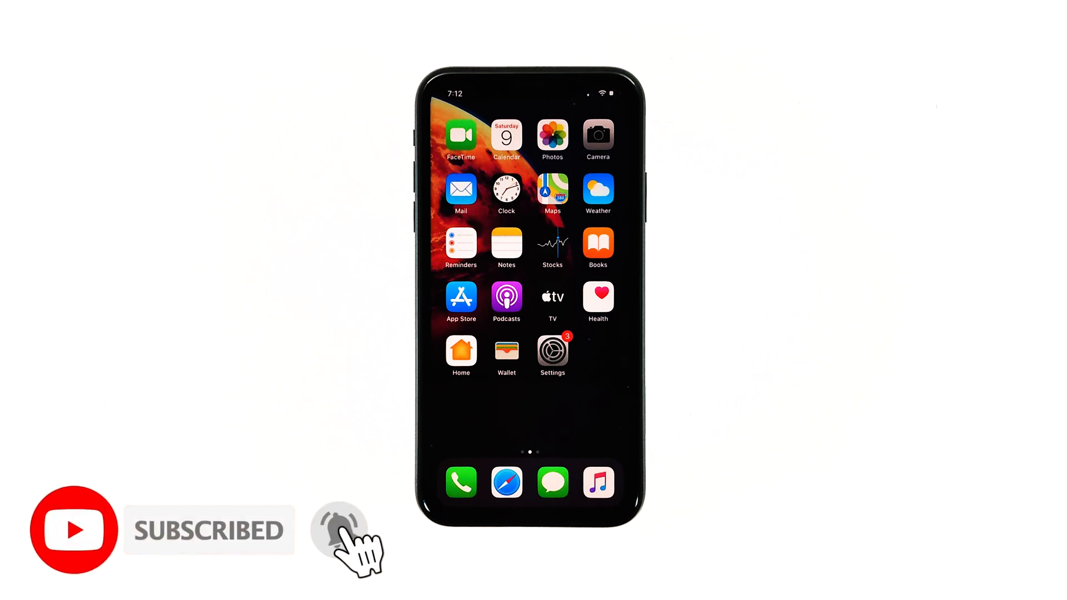